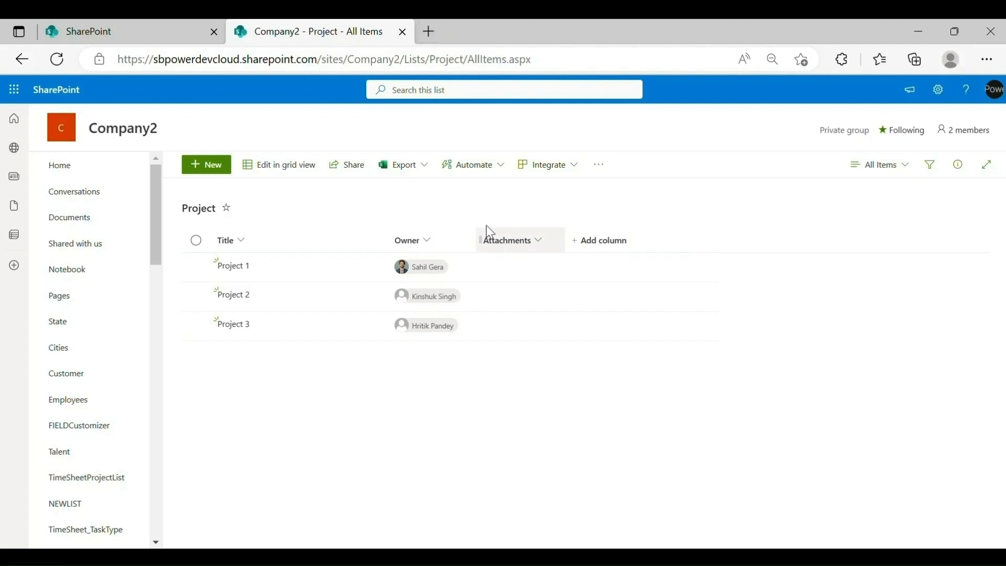
Reveal the Power Apps options for the Company2 Project list via Integrate.
{"action": "left_click", "coordinate": [547, 164]}
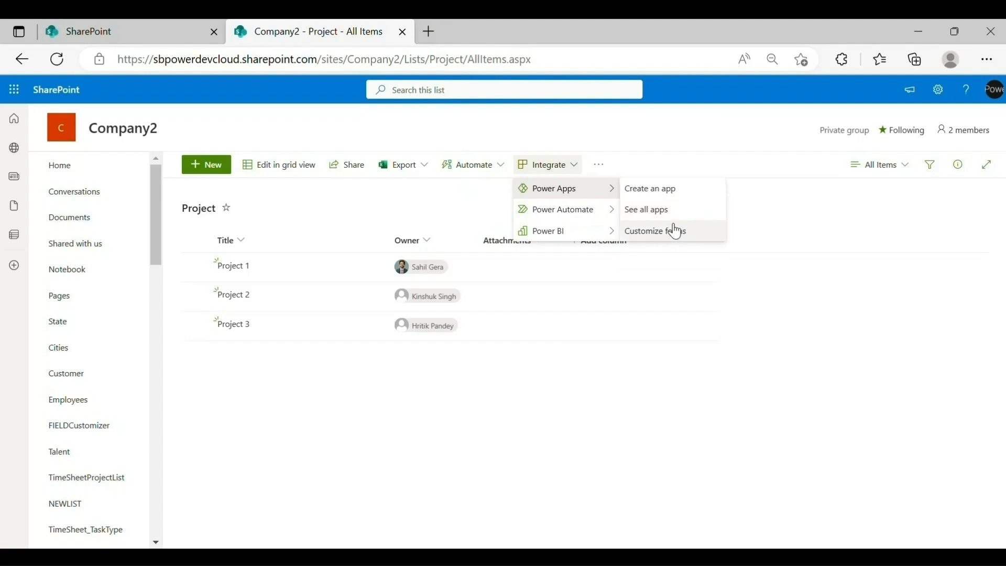
Open the Project form in Power Apps Studio and skip the welcome dialog.
{"action": "left_click", "coordinate": [655, 231]}
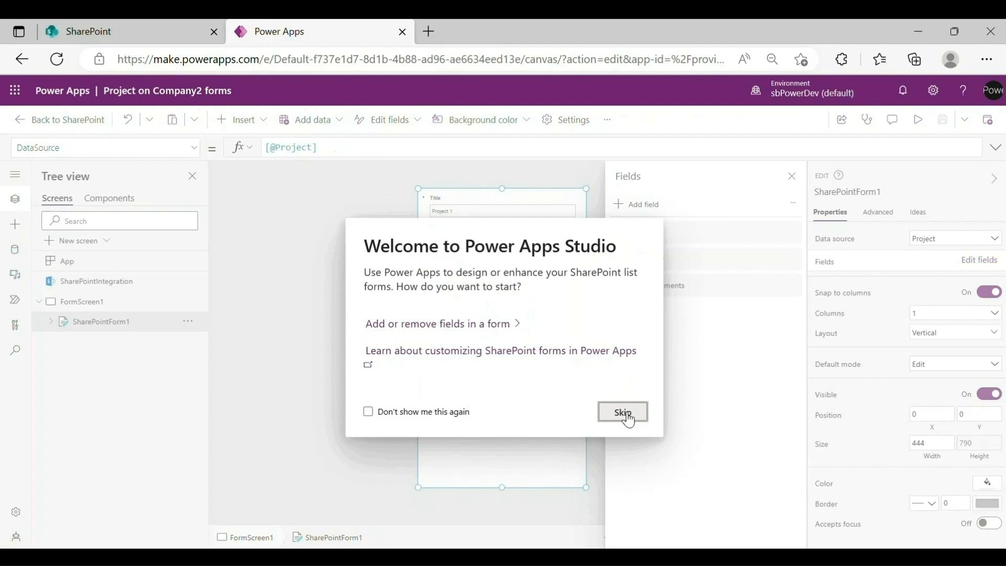
{"action": "left_click", "coordinate": [620, 411]}
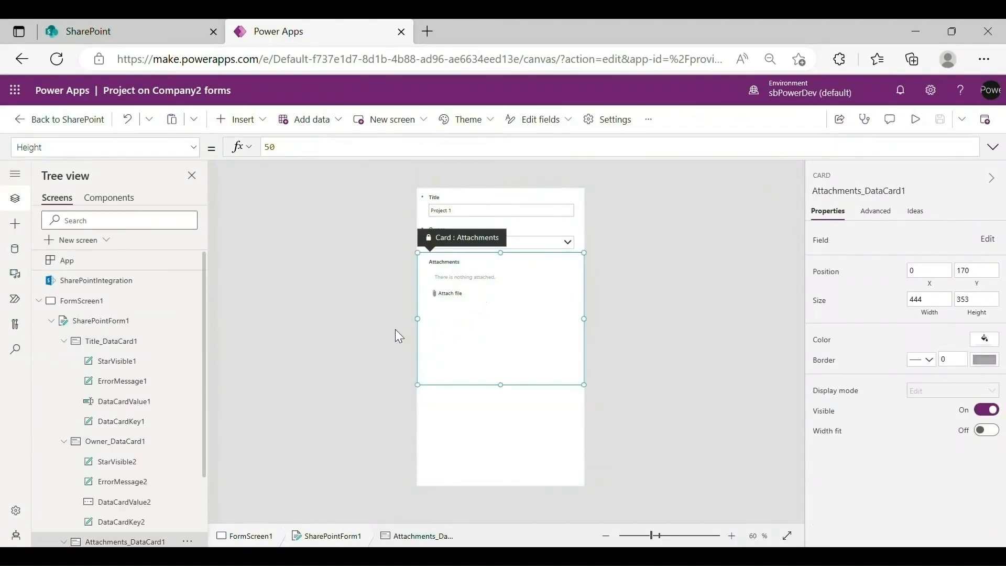
Insert an Image control and set its Width to Self.Height.
{"action": "left_click", "coordinate": [242, 120]}
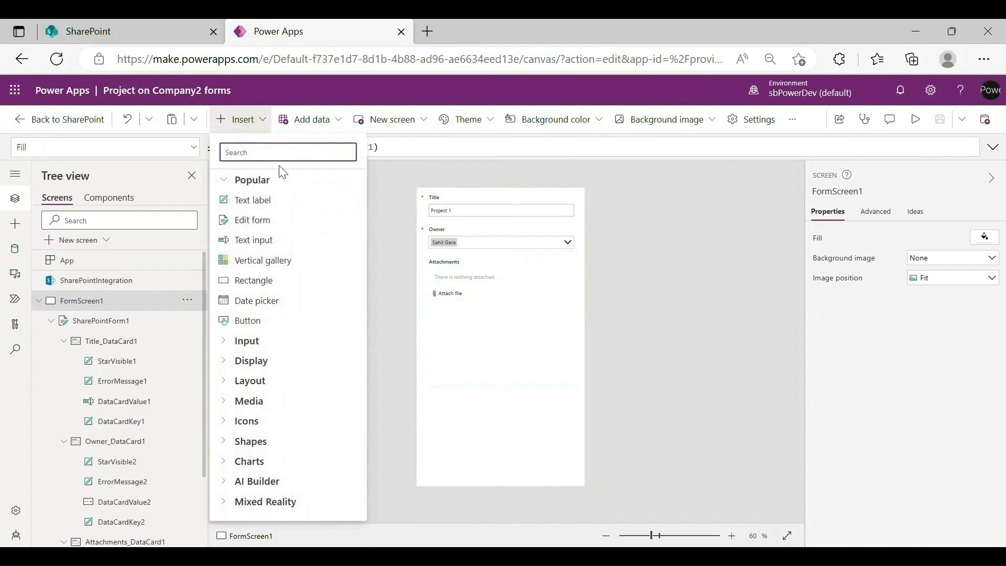
{"action": "type", "text": "me"}
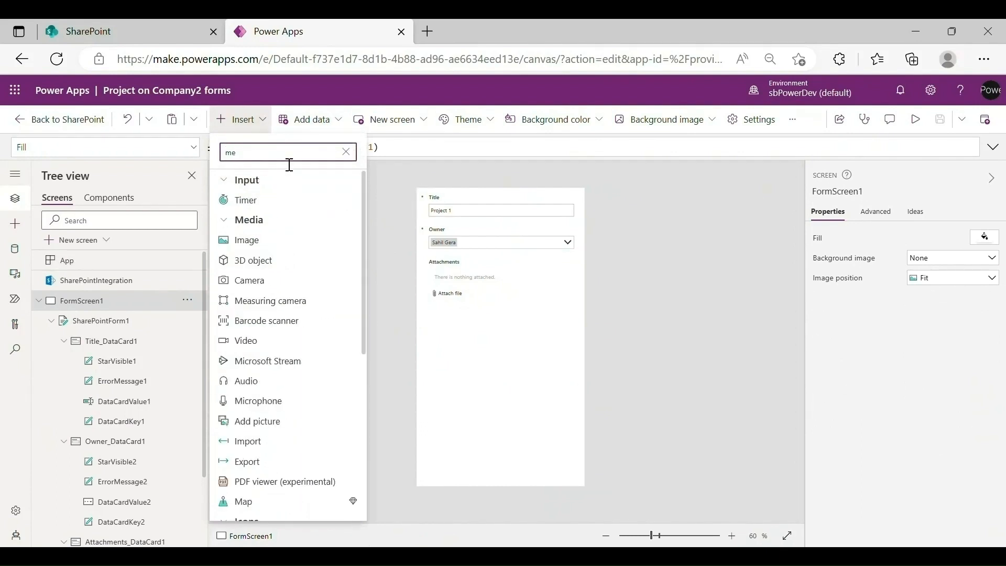
{"action": "left_click", "coordinate": [245, 240]}
{"action": "type", "text": "Owner_DataCard"}
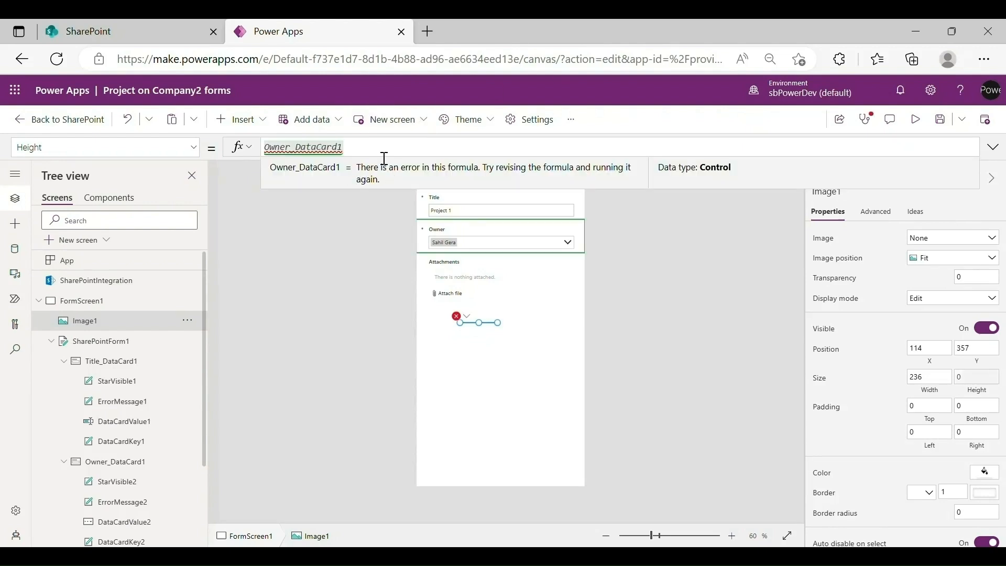
{"action": "type", "text": ".height"}
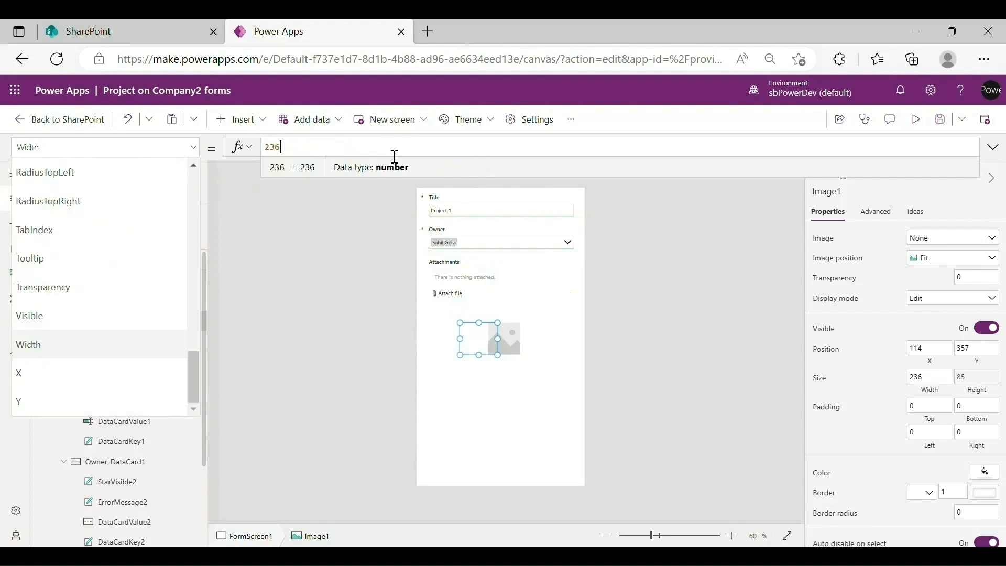
{"action": "type", "text": "sel"}
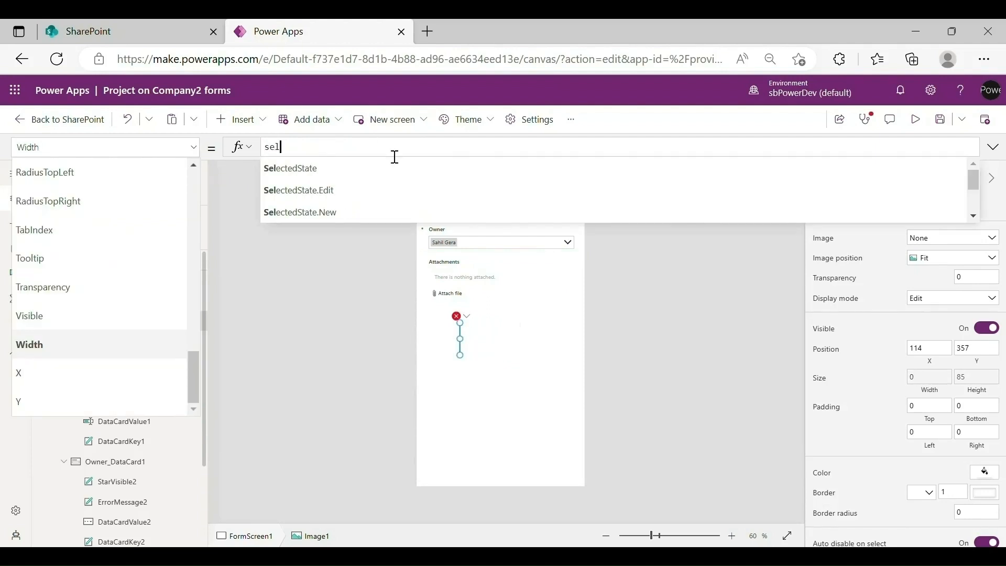
{"action": "type", "text": "Self.he"}
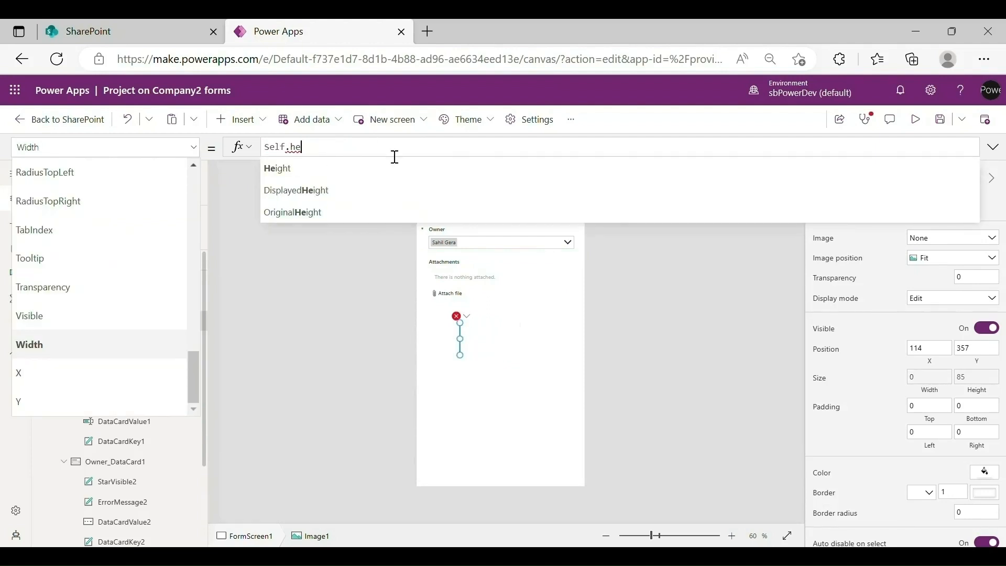
{"action": "type", "text": "ight"}
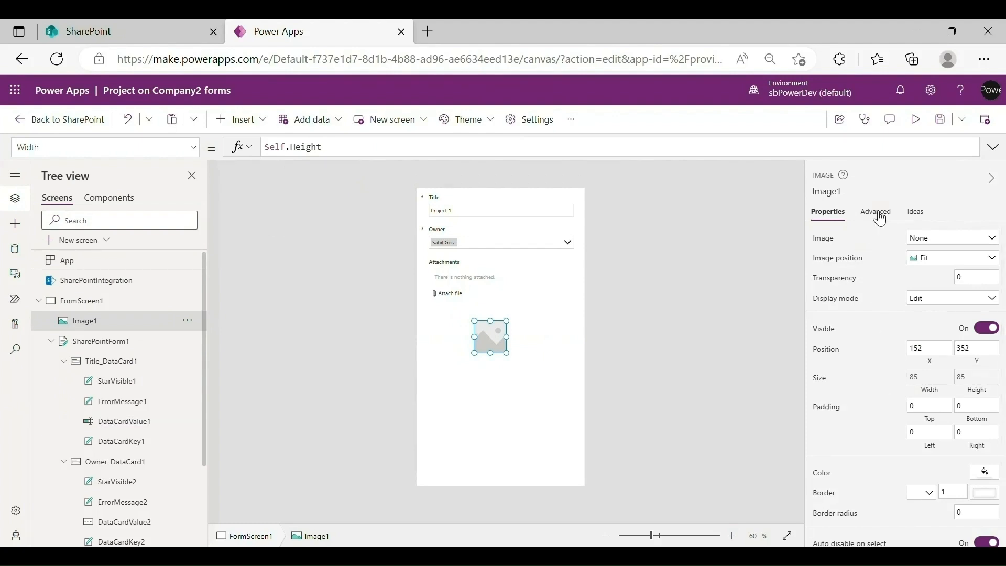
Set Image1's border radius to 43 to make it circular.
{"action": "left_click", "coordinate": [974, 512]}
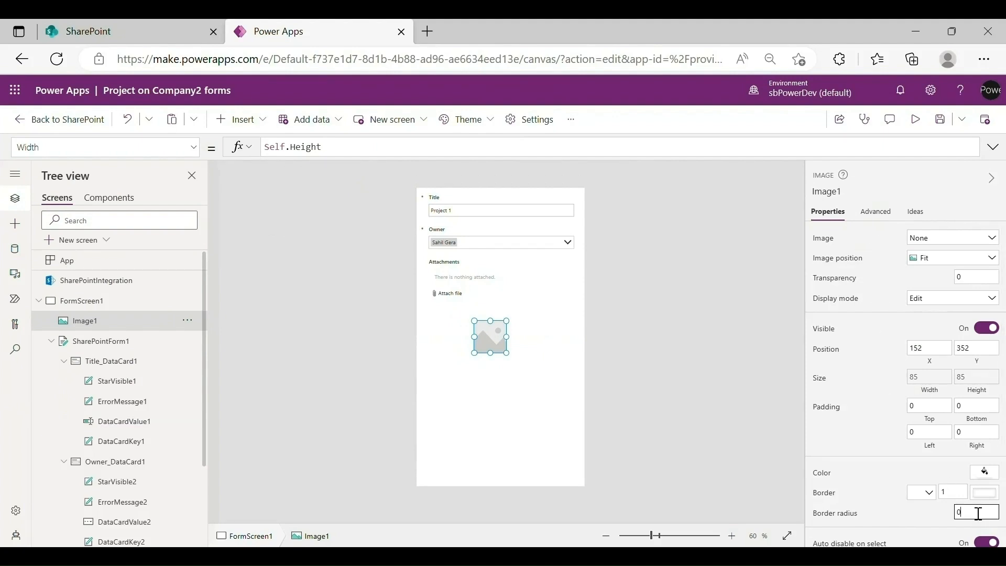
{"action": "type", "text": "43"}
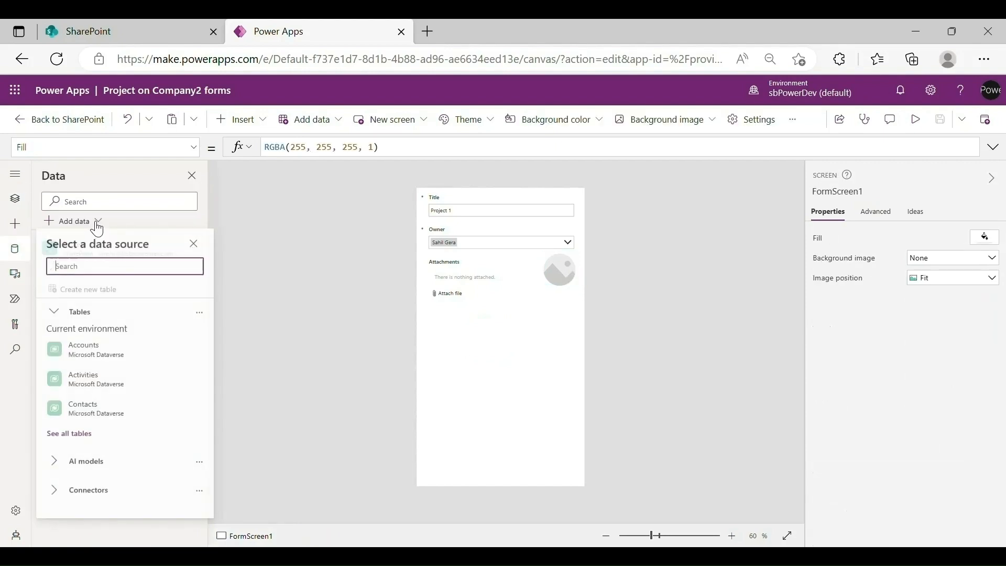
{"action": "mouse_move", "coordinate": [97, 378]}
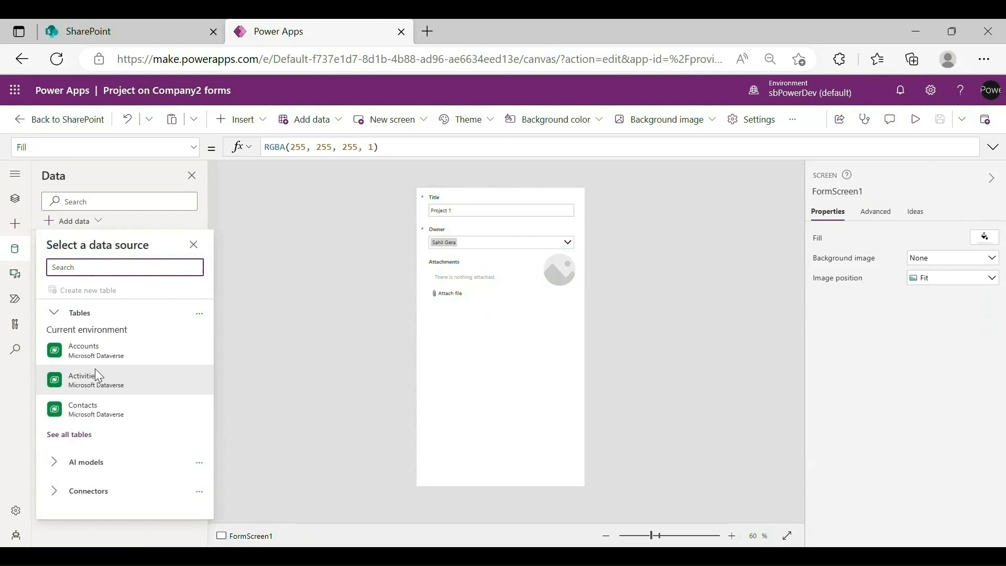
Search 'office', add the Office 365 Users connection, and reselect Image1.
{"action": "left_click", "coordinate": [88, 491]}
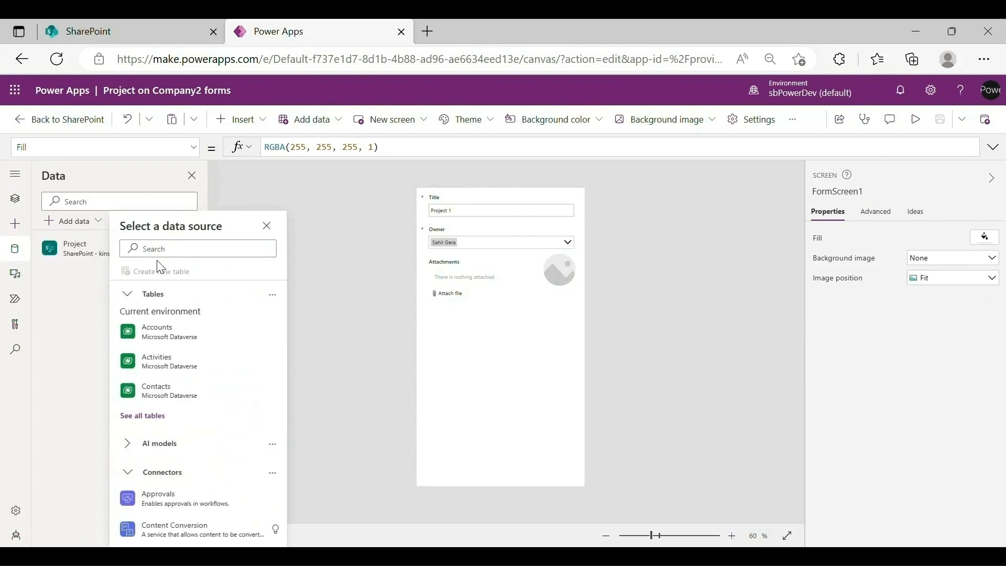
{"action": "type", "text": "off"}
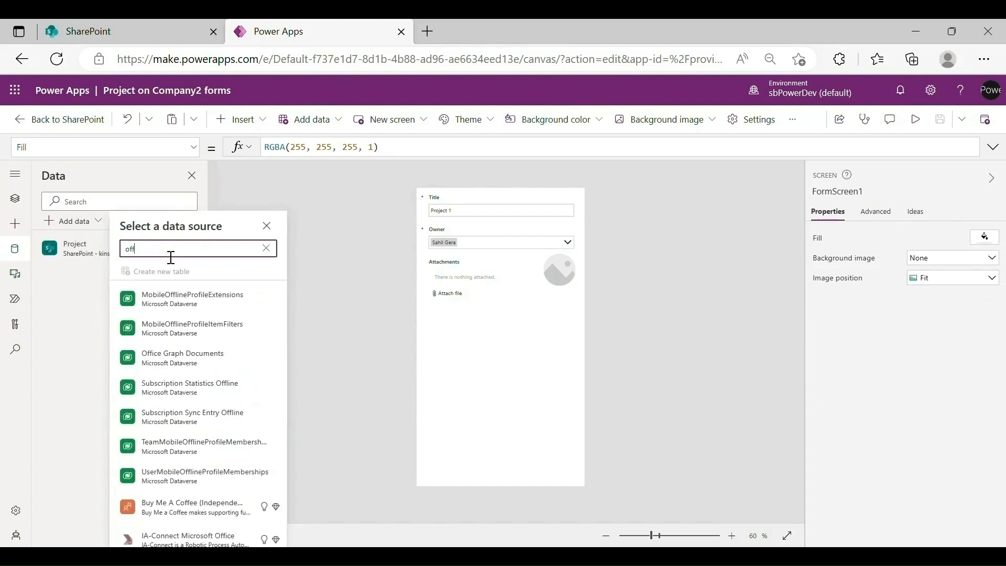
{"action": "type", "text": "ice"}
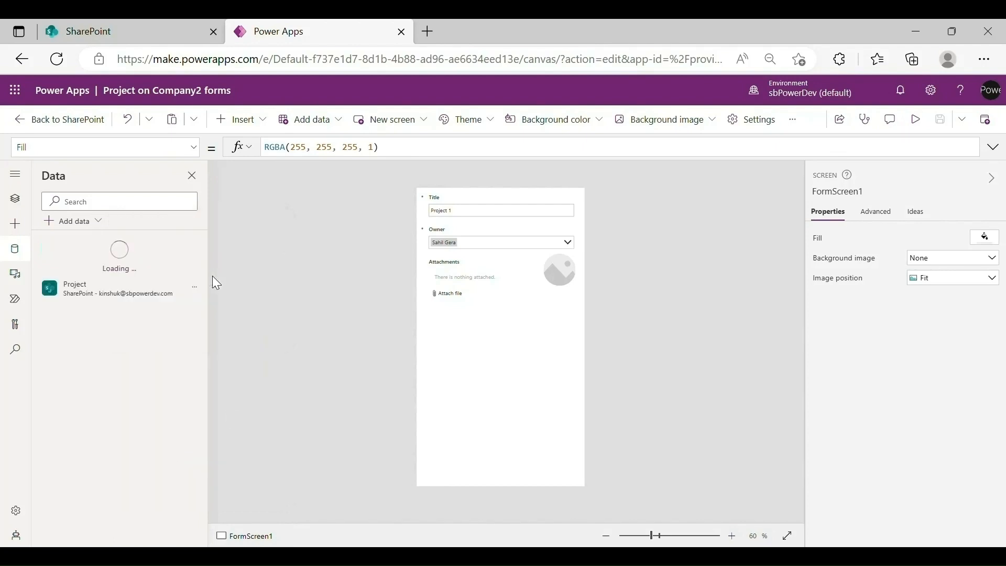
{"action": "left_click", "coordinate": [558, 269]}
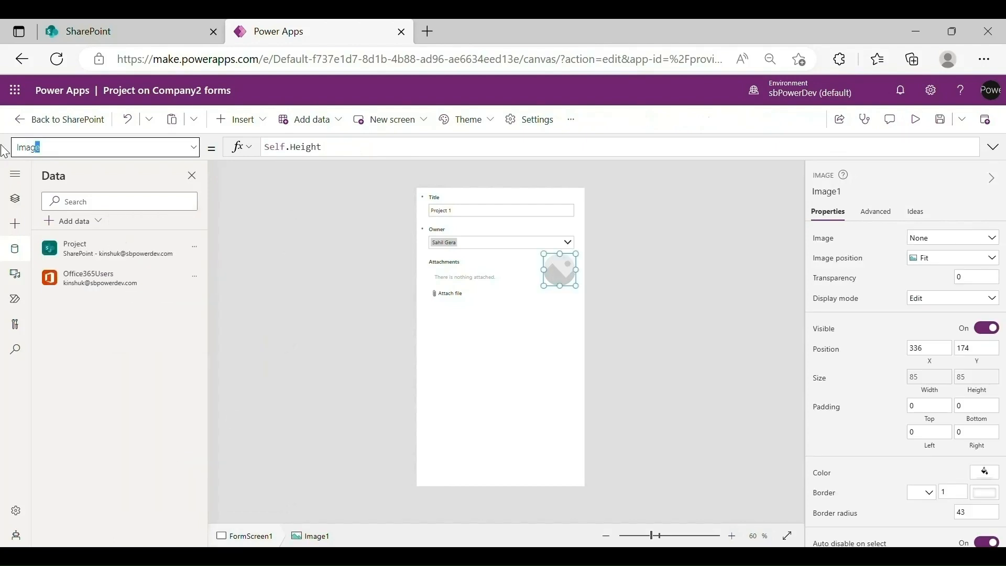
Set Image1's Image to Office365Users.UserPhoto of the selected owner's email.
{"action": "type", "text": "SampleImage"}
{"action": "left_click", "coordinate": [619, 147]}
{"action": "type", "text": "Office365Users.UserPhoto(DataCardValue2.Selected.Email)"}
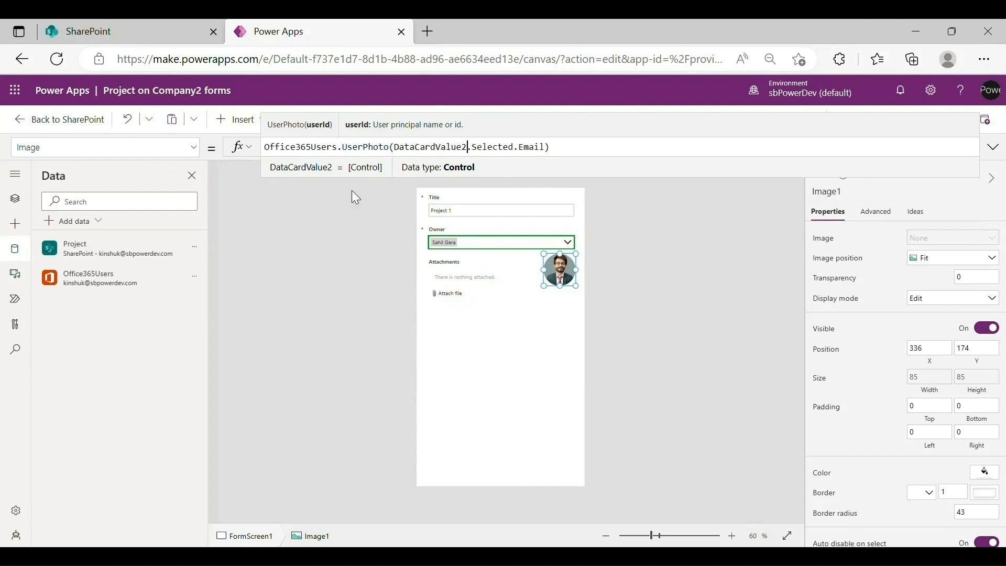
{"action": "left_click", "coordinate": [650, 297]}
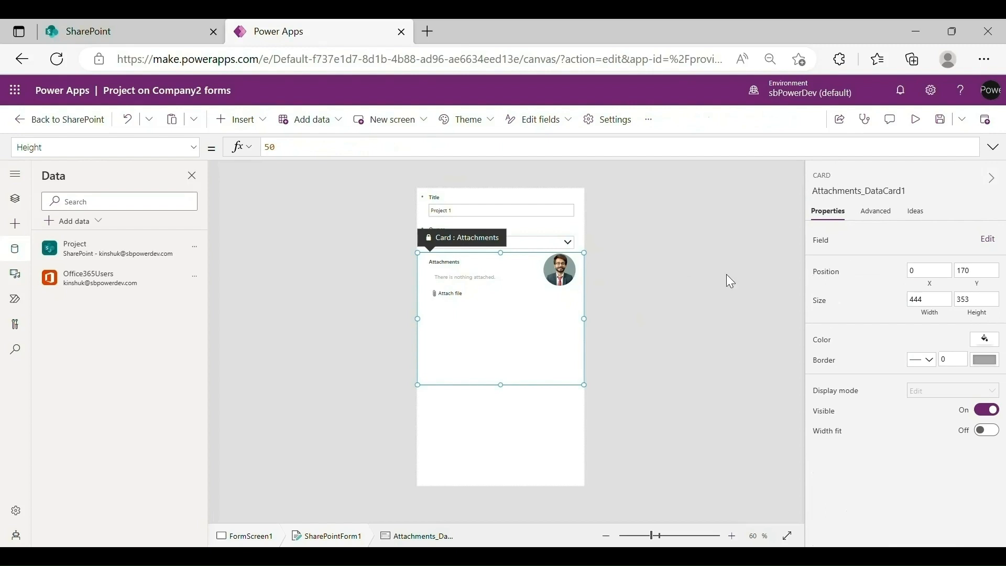
Unlock Title_DataCard1 and set its DisplayMode to DisplayMode.View.
{"action": "left_click", "coordinate": [874, 210]}
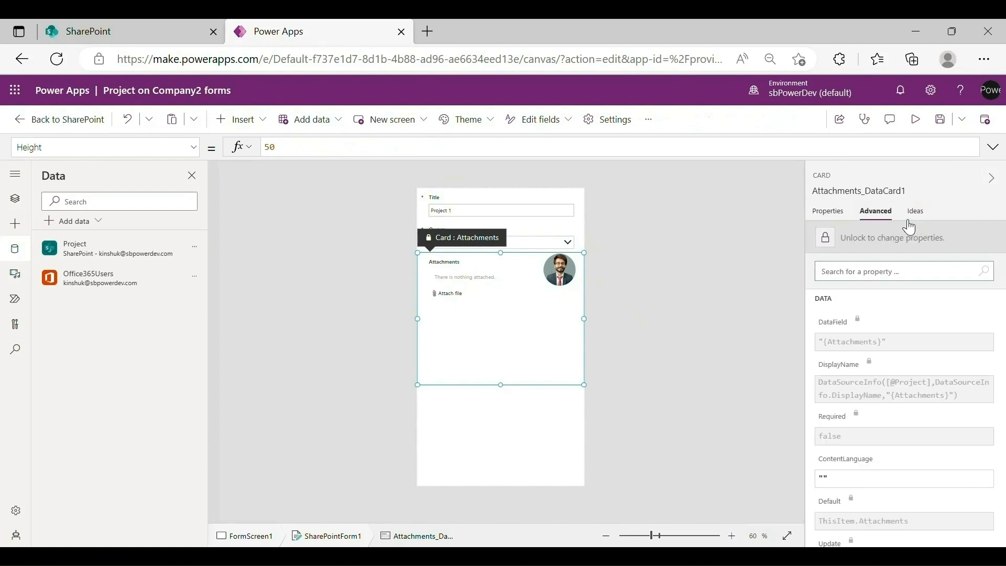
{"action": "left_click", "coordinate": [825, 237]}
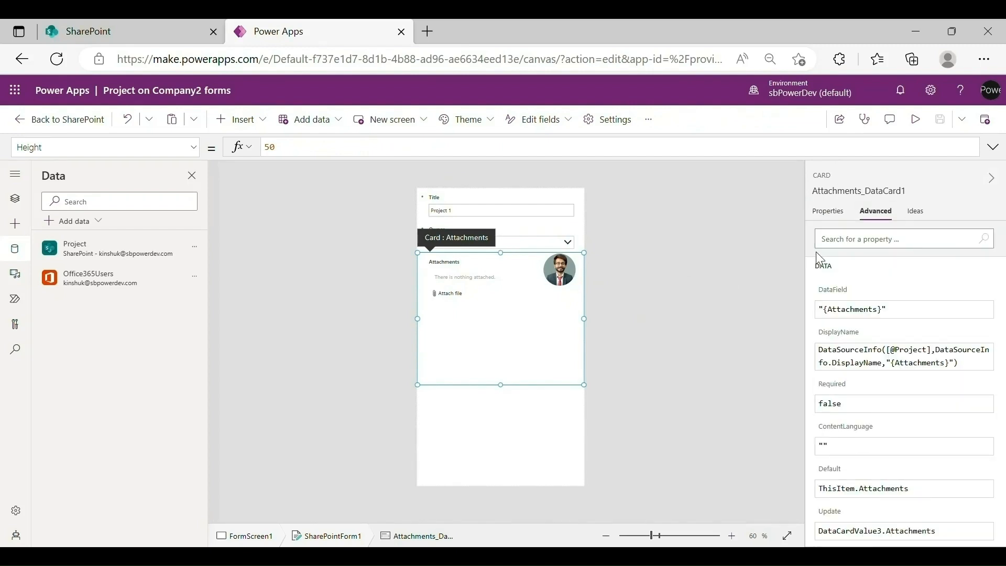
{"action": "left_click", "coordinate": [500, 203]}
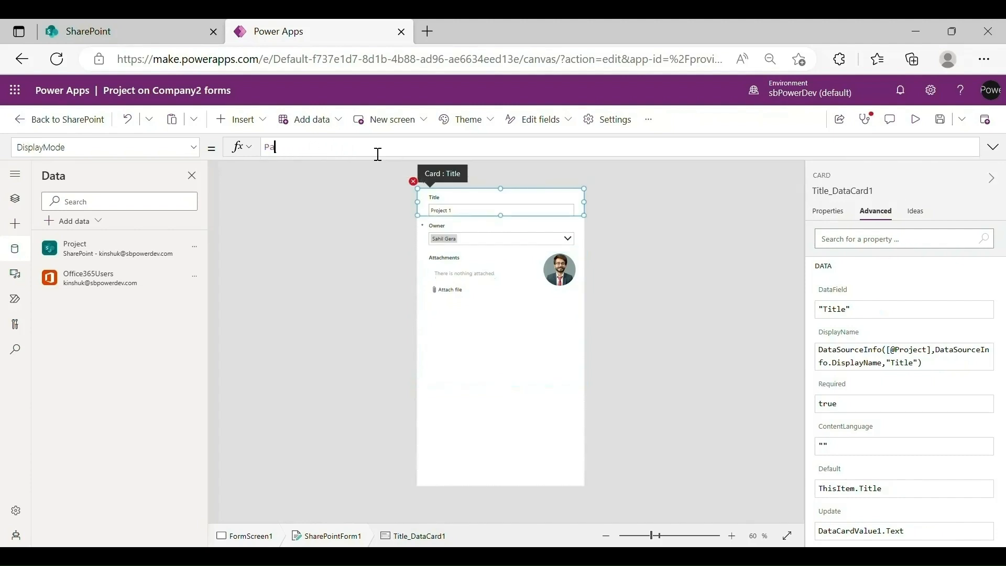
{"action": "type", "text": "DisplayMode.View"}
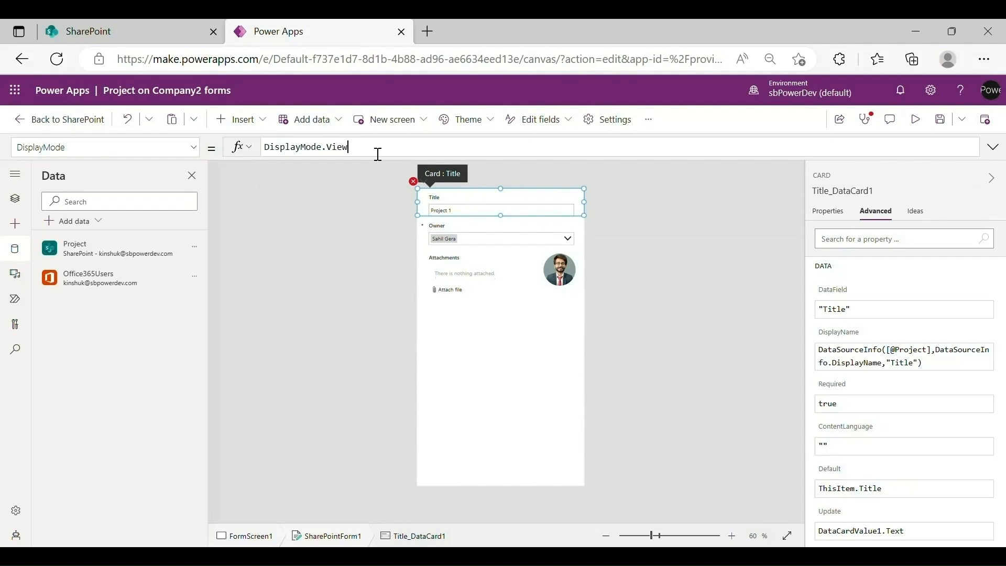
{"action": "left_click", "coordinate": [557, 268]}
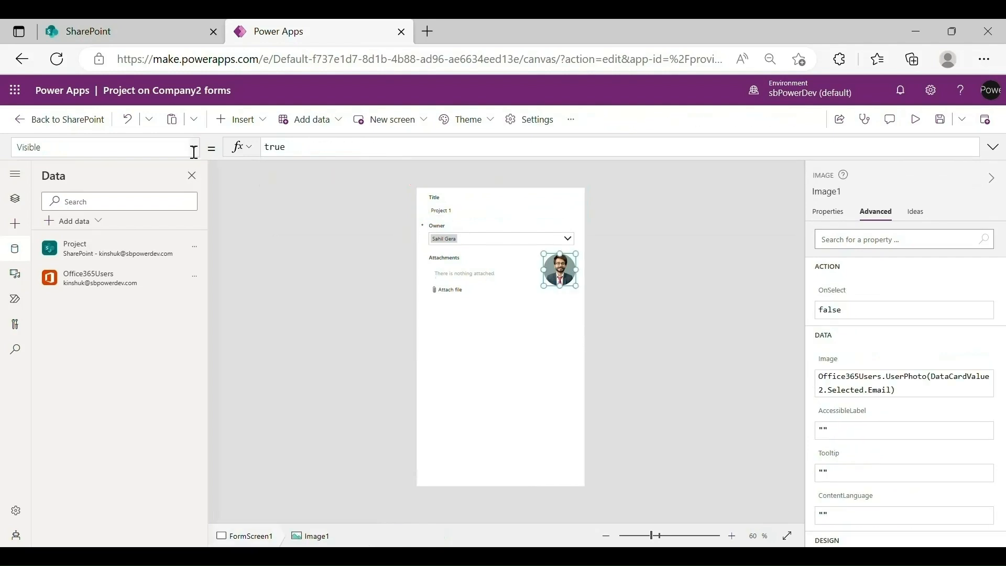
Select Attachments_DataCard1 to edit its Visible property.
{"action": "left_click", "coordinate": [102, 146]}
{"action": "type", "text": "Fill"}
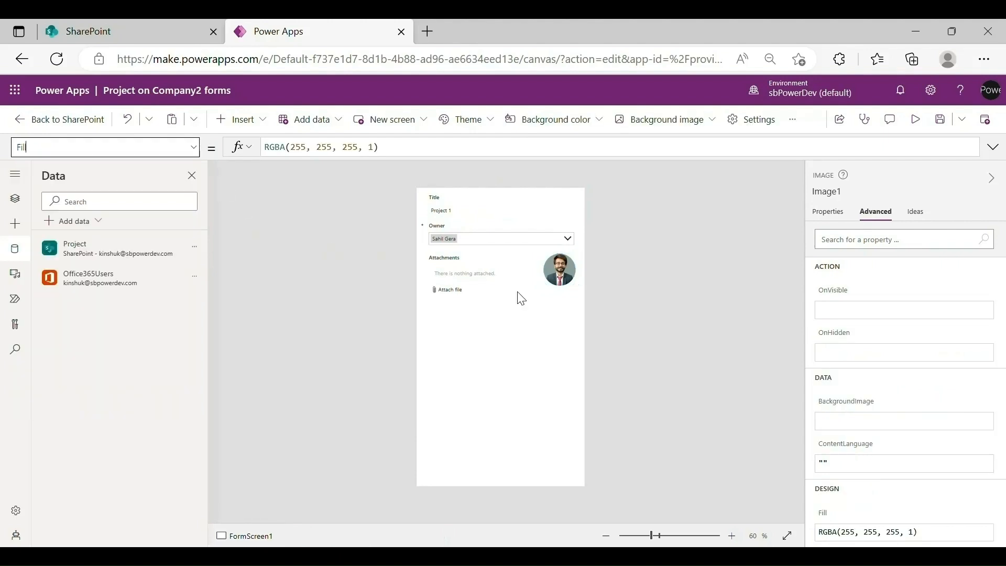
{"action": "left_click", "coordinate": [462, 257]}
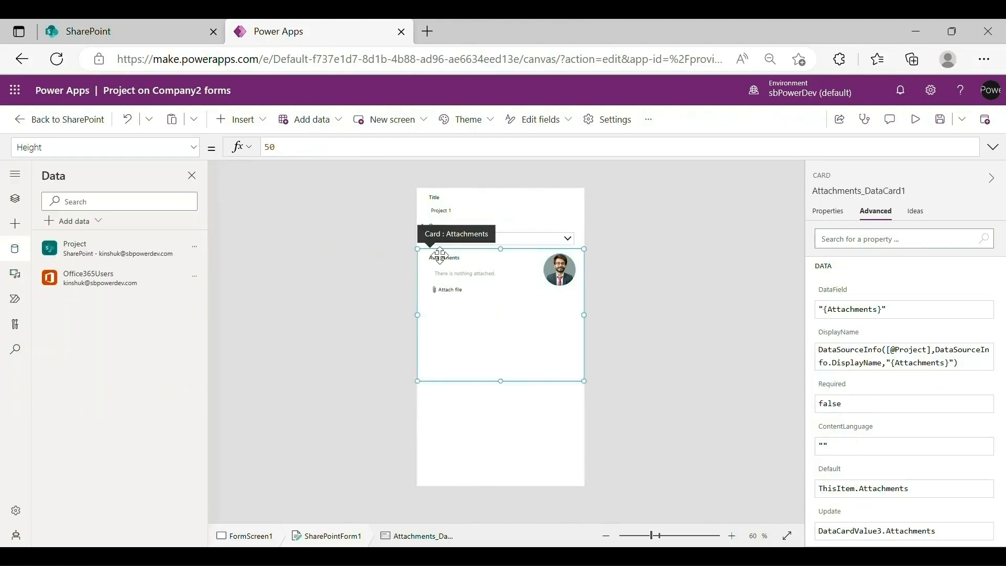
{"action": "mouse_move", "coordinate": [476, 275]}
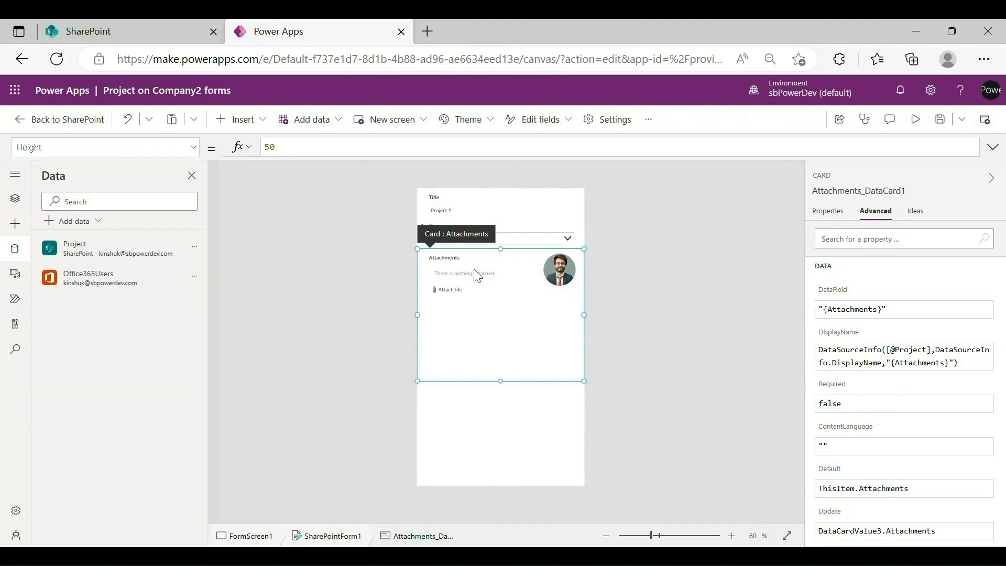
{"action": "mouse_move", "coordinate": [500, 252]}
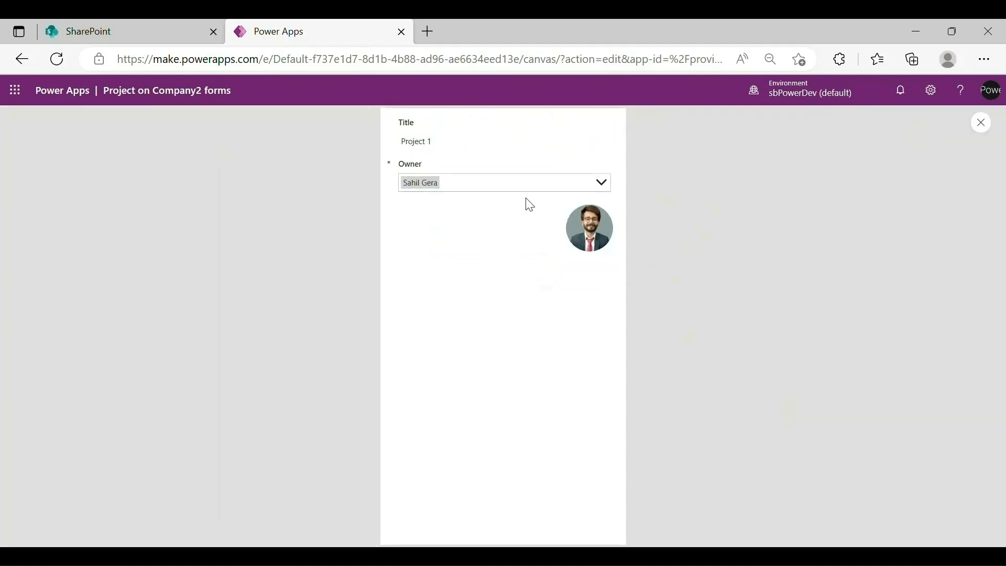
{"action": "mouse_move", "coordinate": [495, 238]}
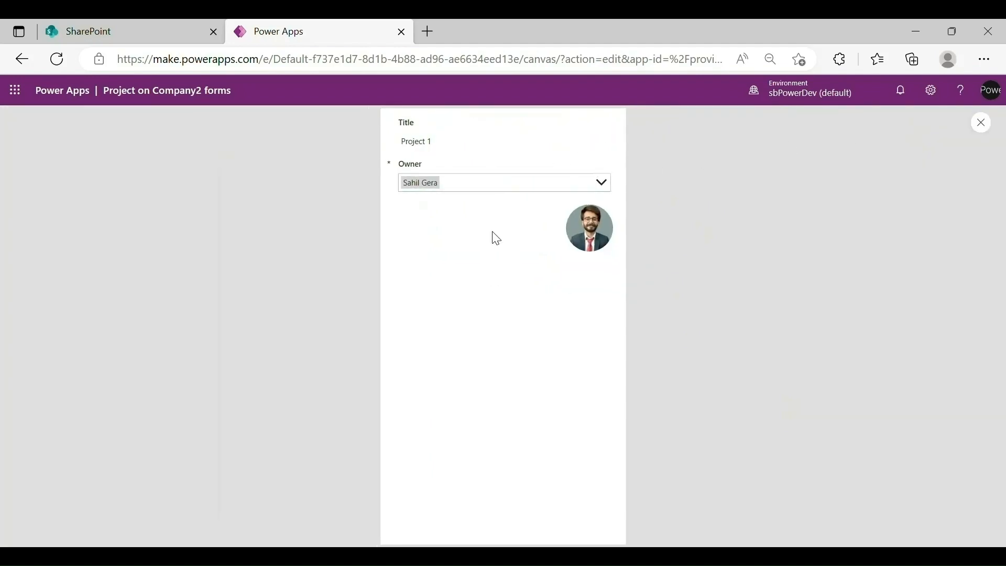